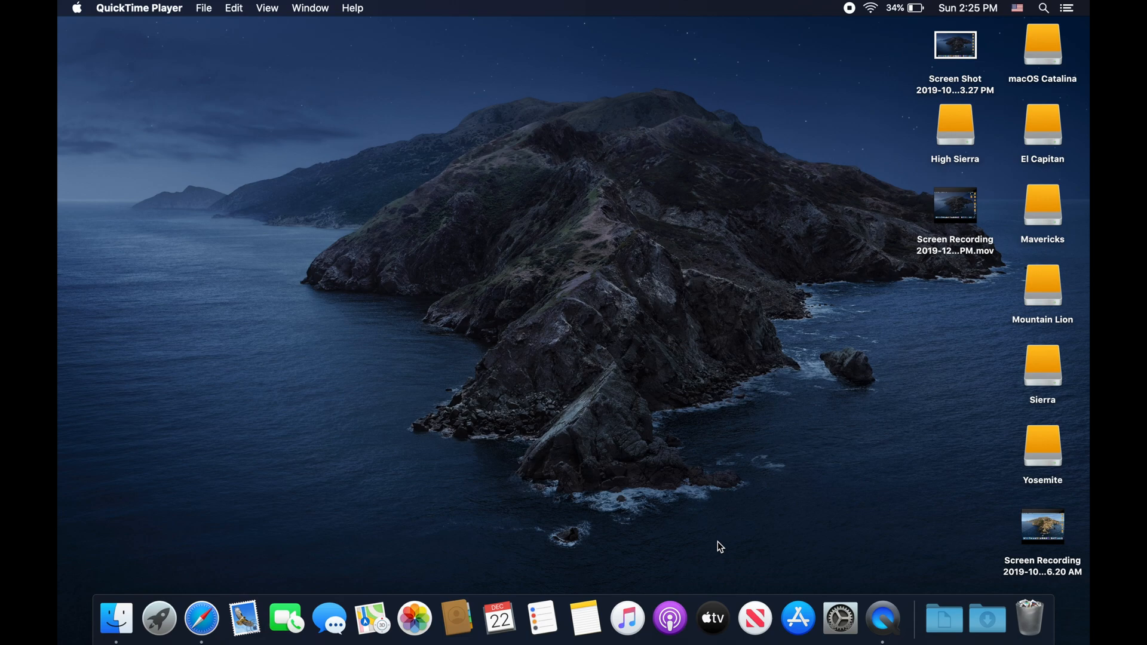
mouse_move(773, 523)
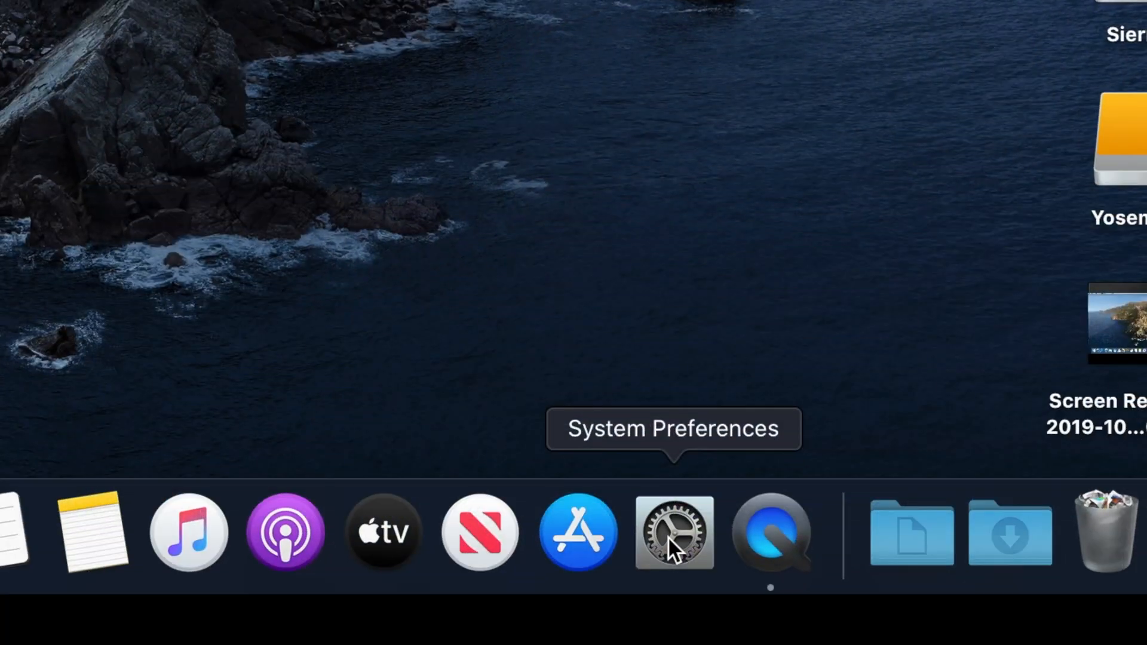
Step: Launch System Preferences from the Dock
click(673, 532)
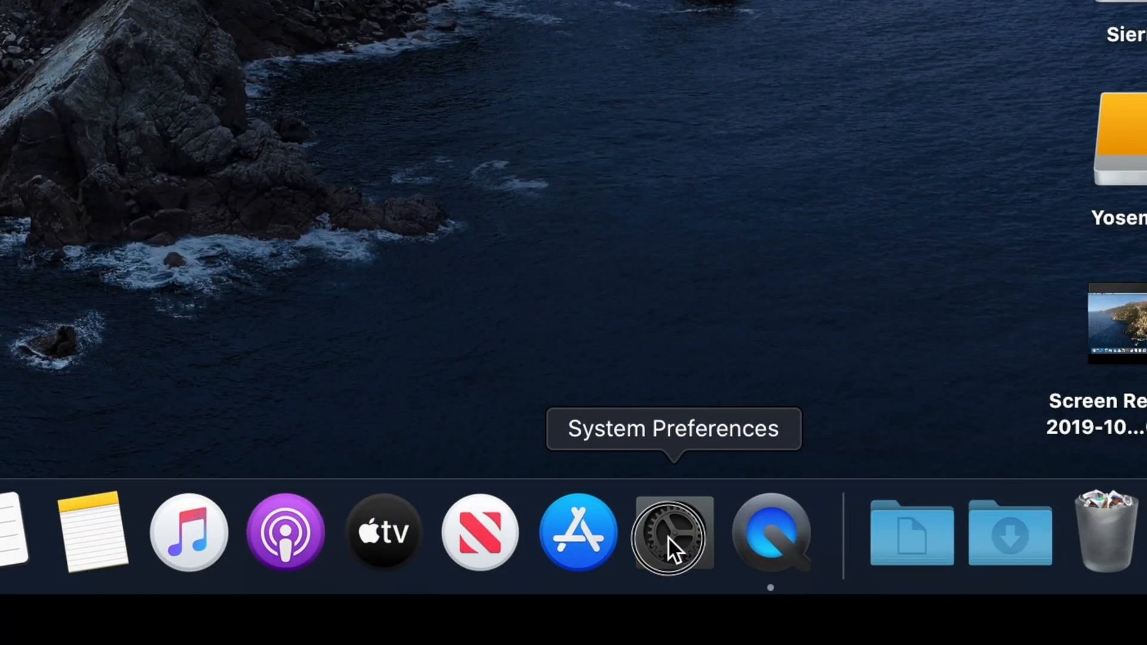
Step: Go into the Keyboard pane of System Preferences
click(669, 533)
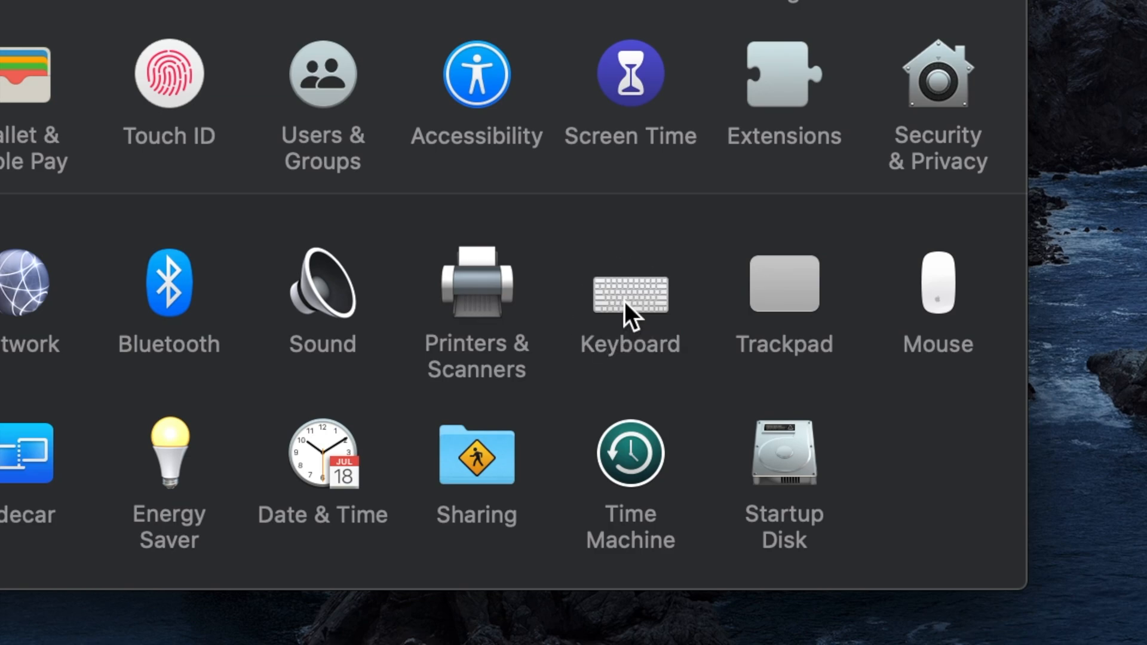
click(630, 300)
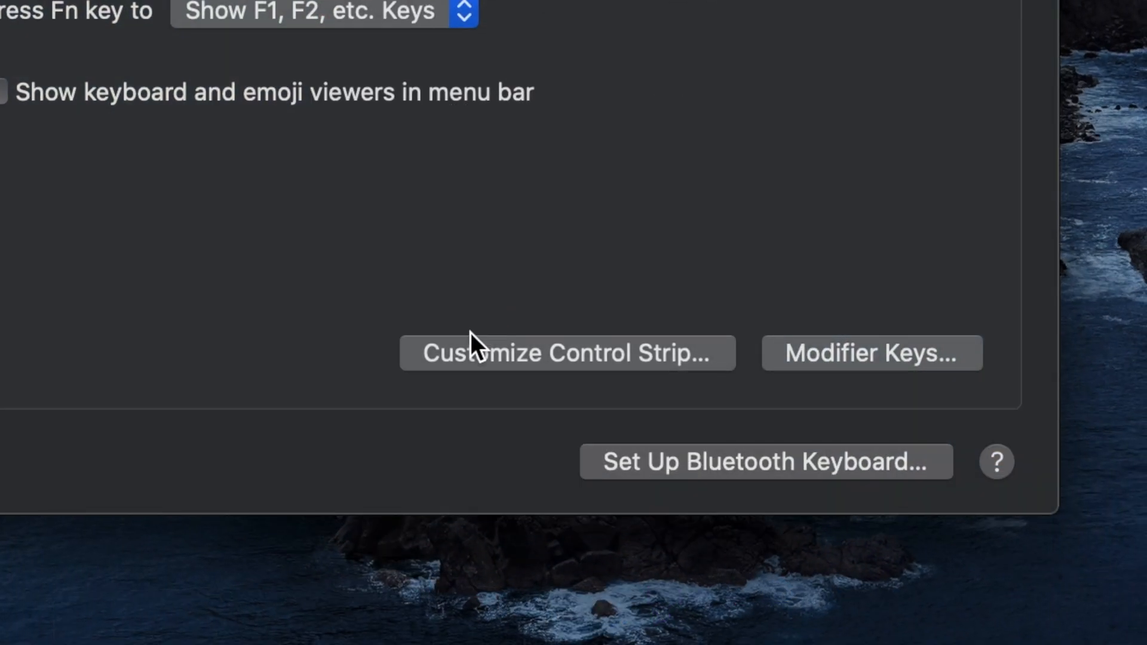
mouse_move(594, 373)
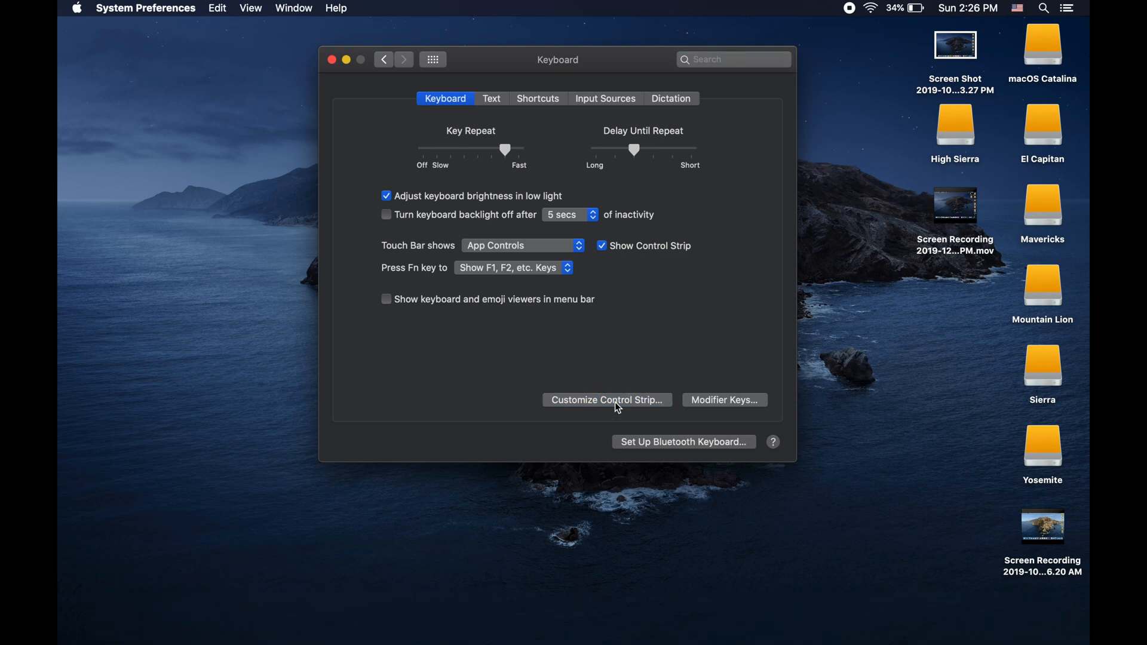
click(606, 399)
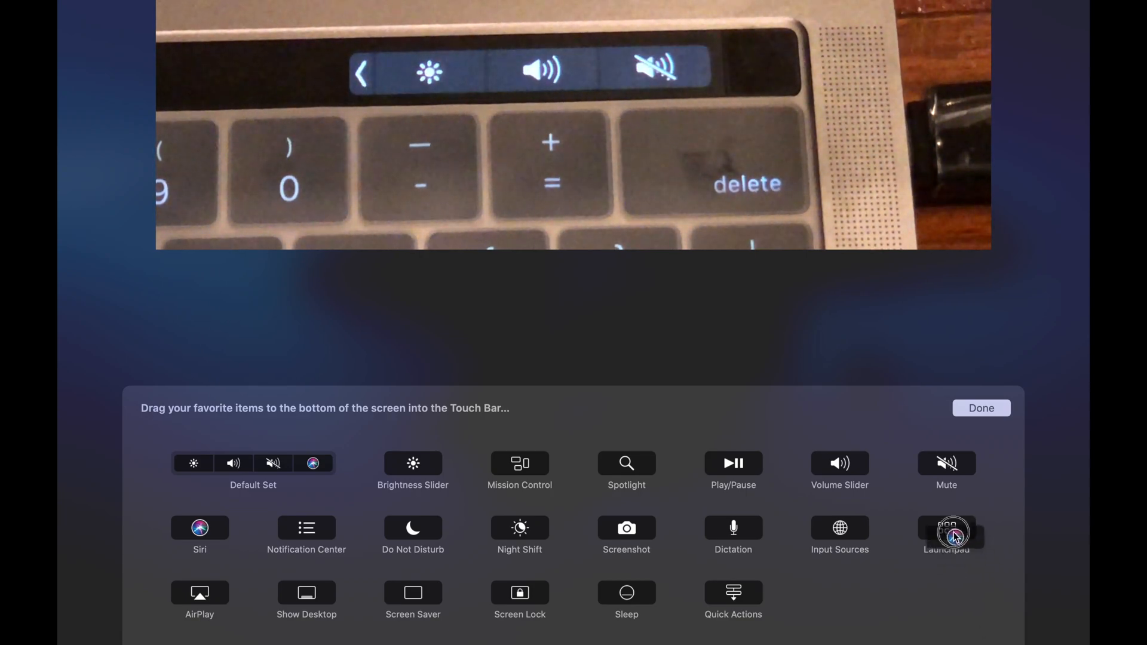
mouse_move(885, 430)
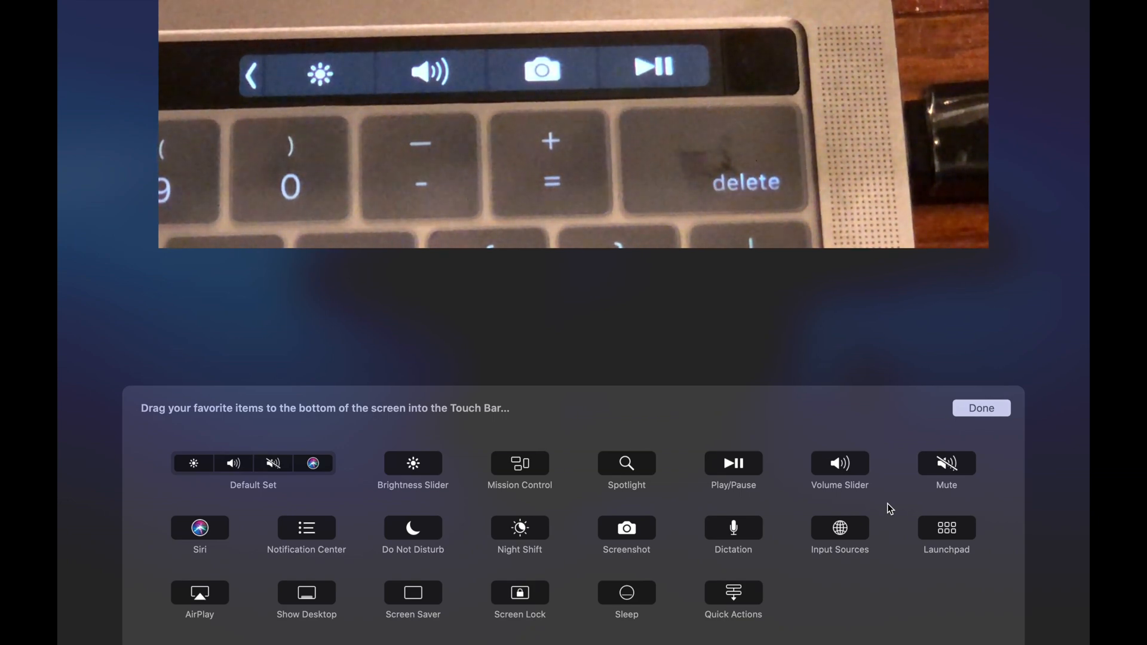
mouse_move(402, 448)
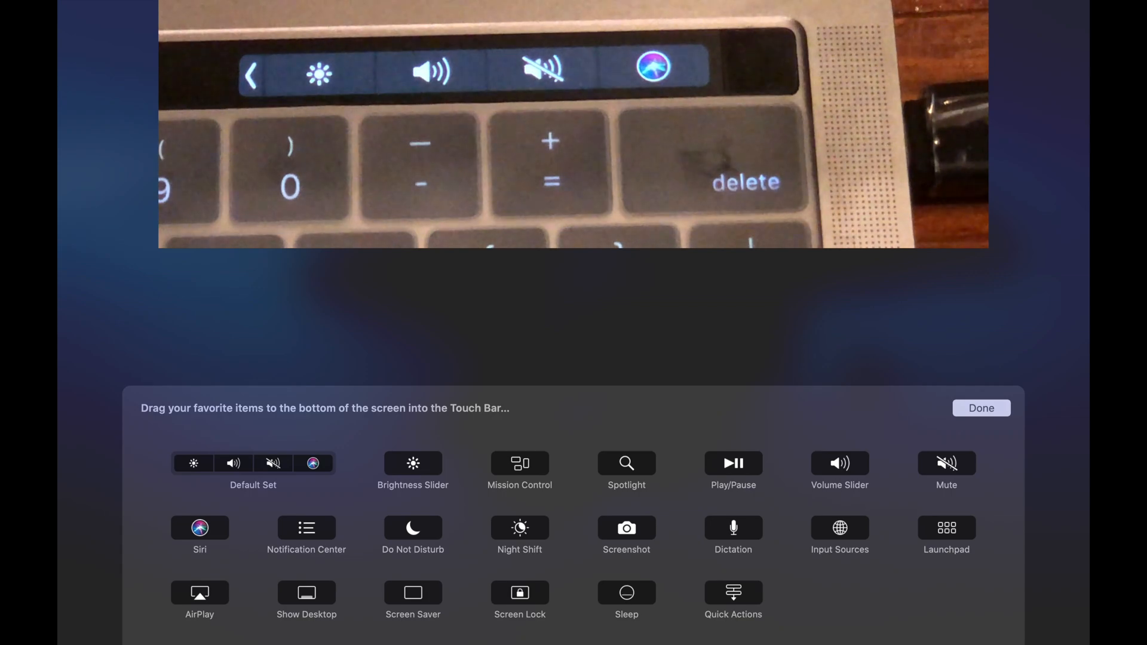
Step: Confirm the Control Strip customization with Done and quit System Preferences
click(980, 407)
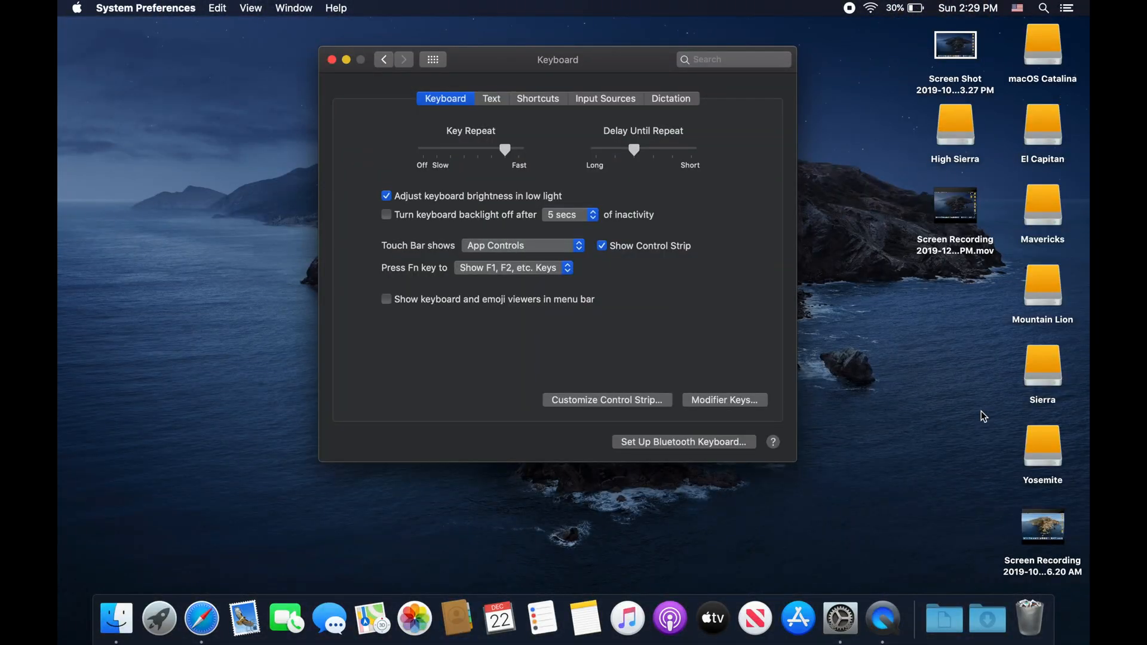
click(331, 60)
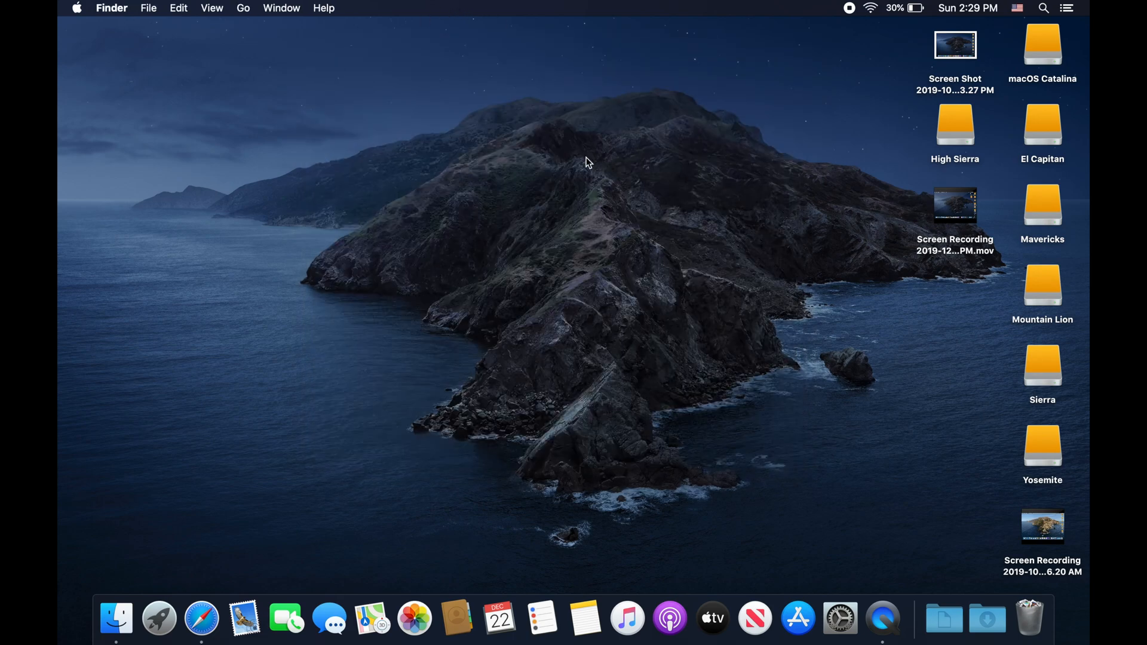